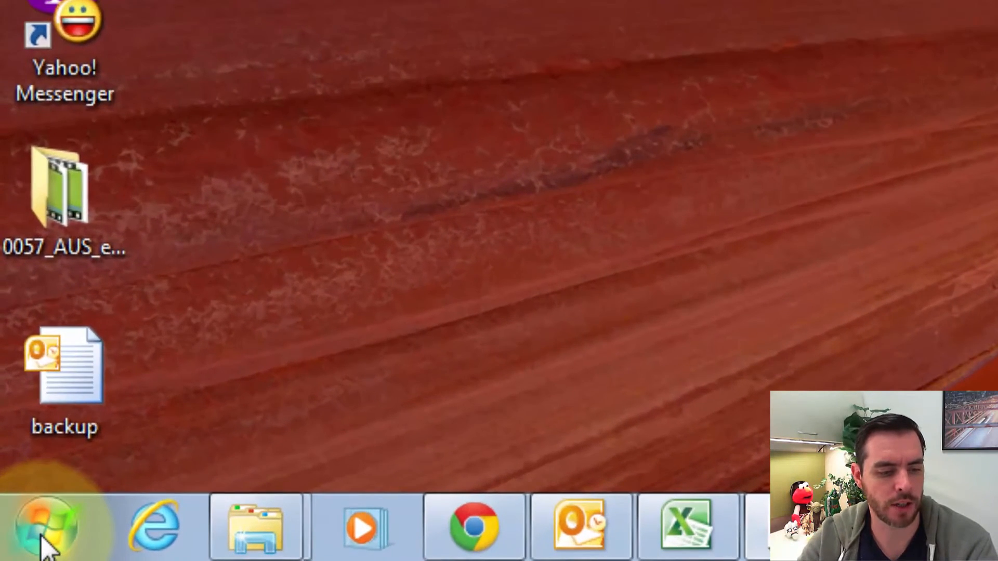
Search the Start menu for 'restore' so System Restore appears in the program results
click(44, 526)
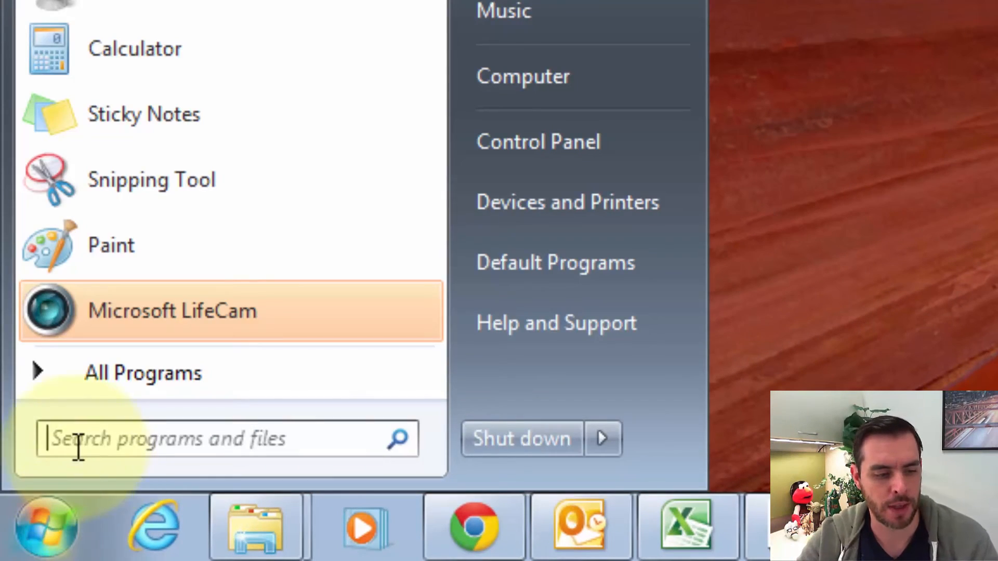
mouse_move(312, 440)
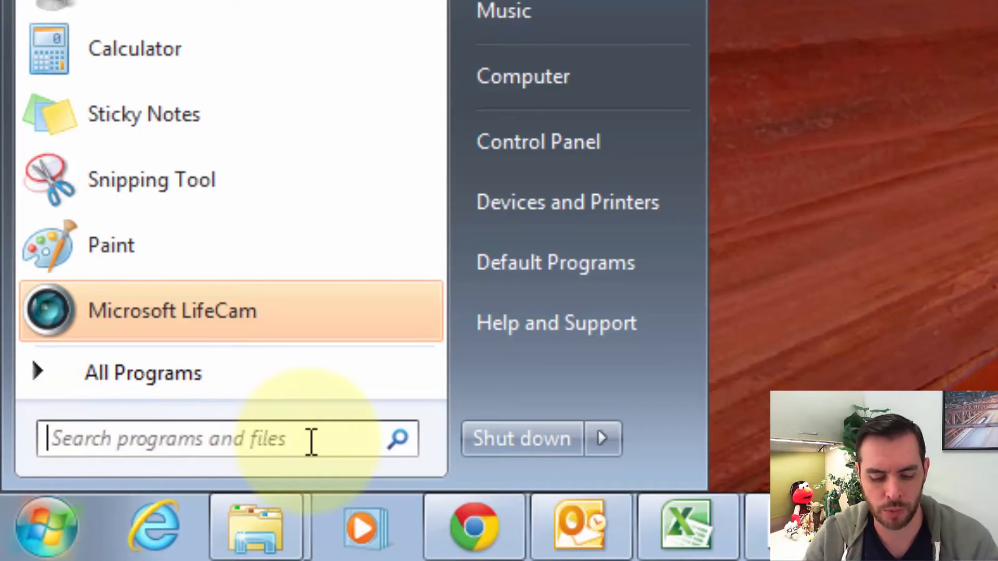
text(restore)
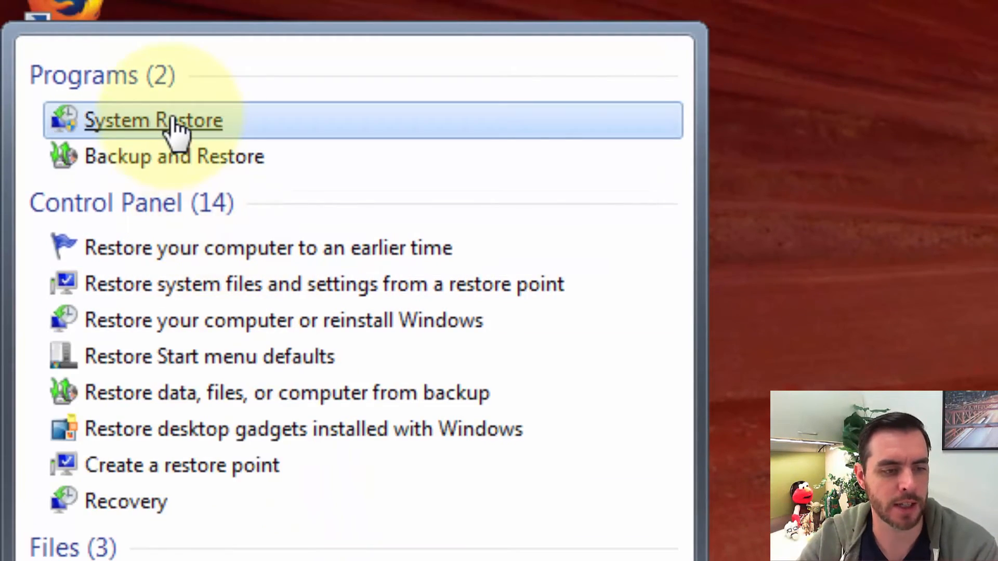
Launch System Restore, choose a different restore point and continue to the restore-point list
click(153, 120)
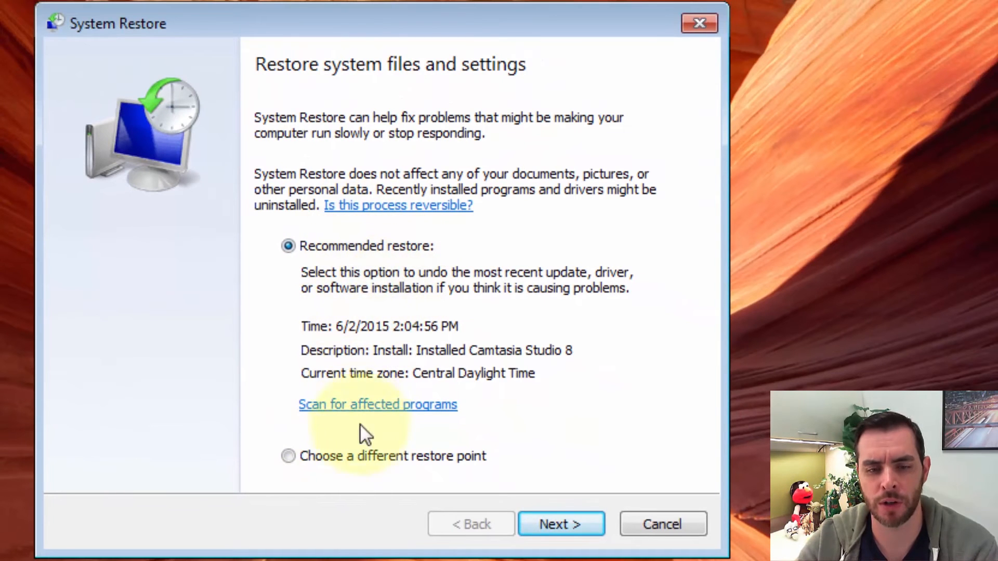
click(288, 456)
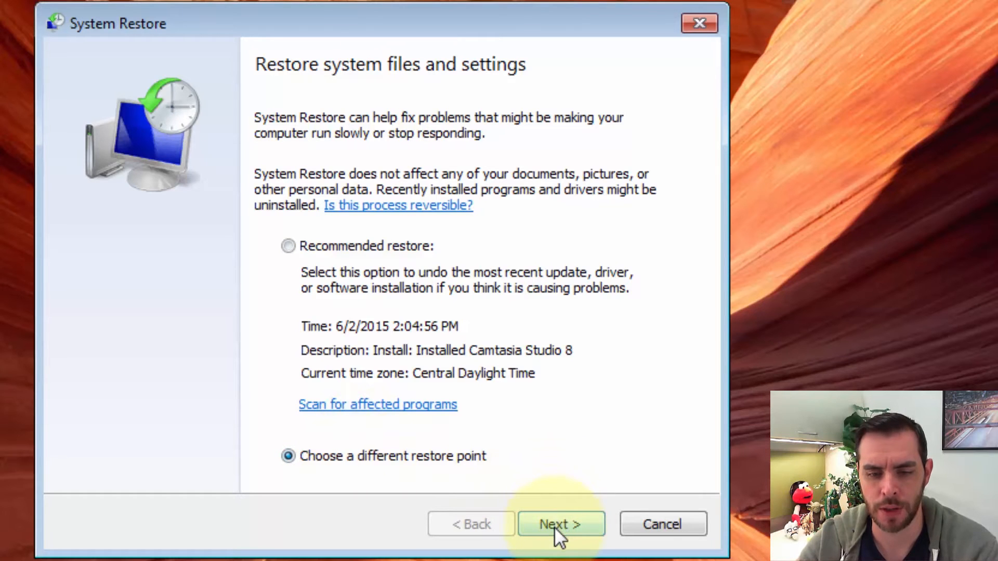
click(560, 524)
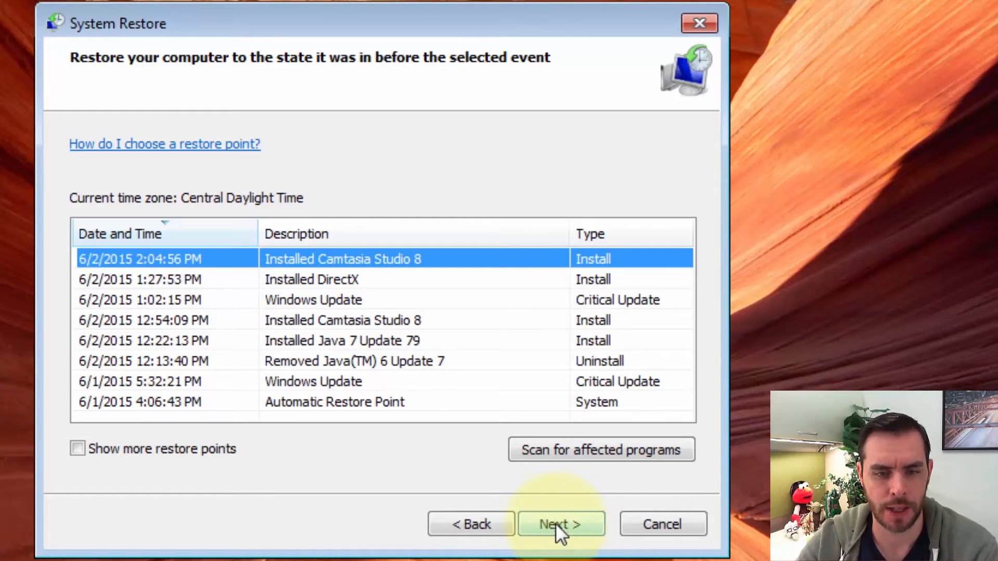
mouse_move(162, 309)
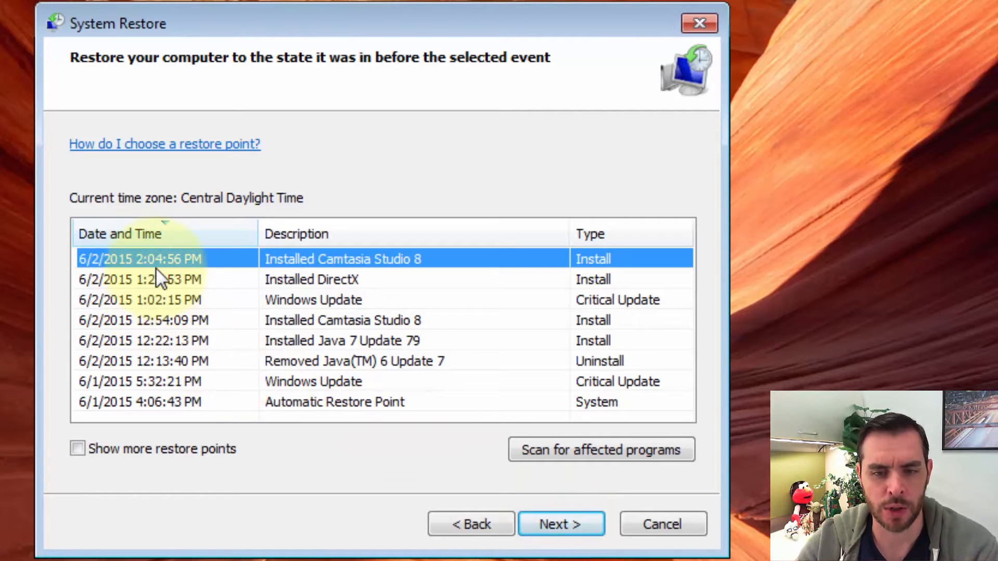
mouse_move(597, 286)
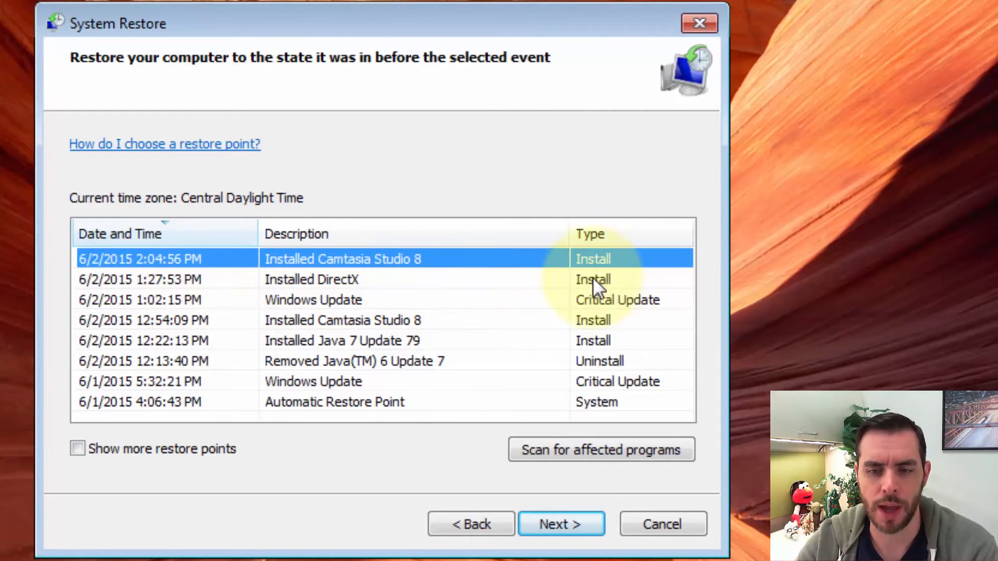
mouse_move(618, 305)
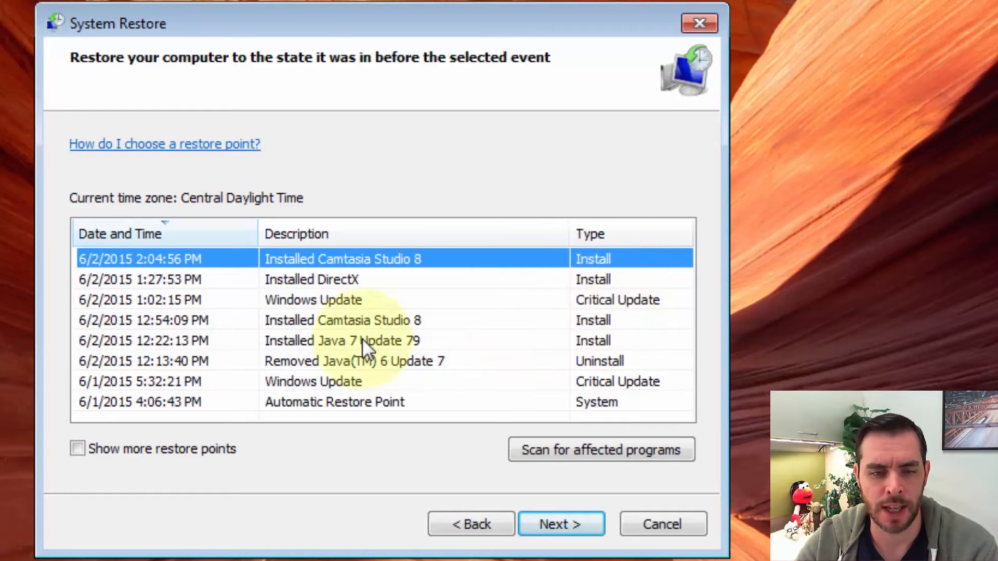
mouse_move(401, 436)
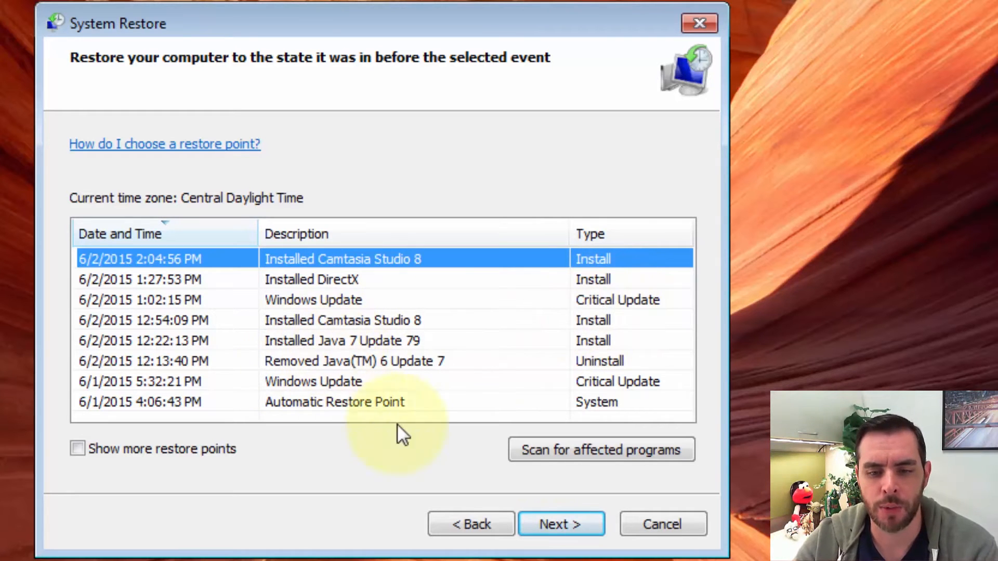
click(600, 450)
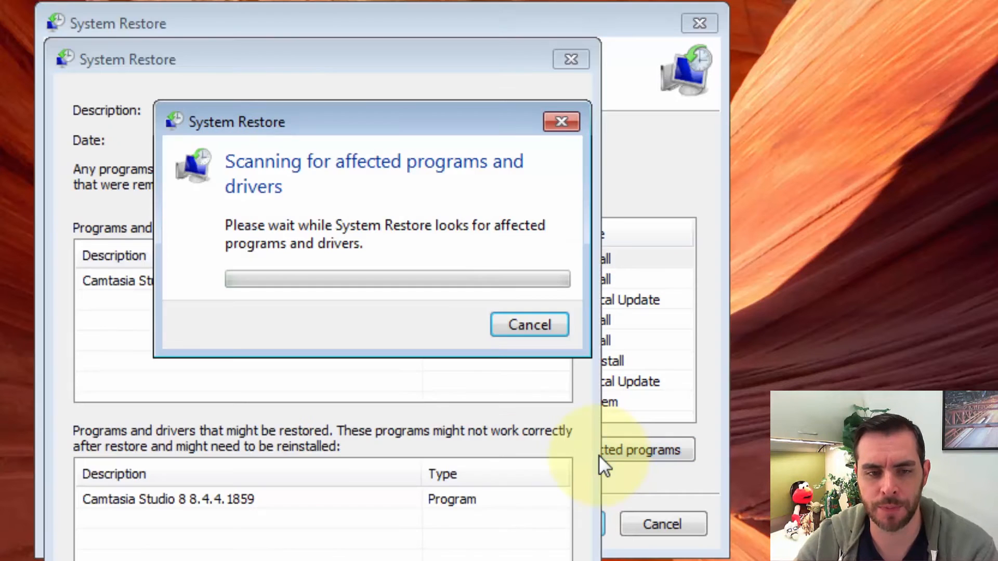
mouse_move(328, 207)
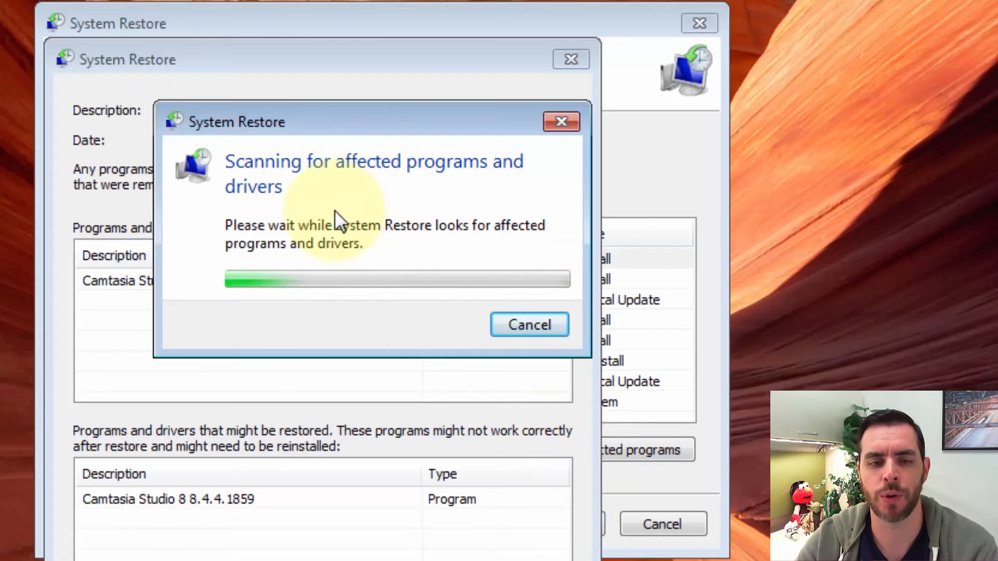
mouse_move(309, 284)
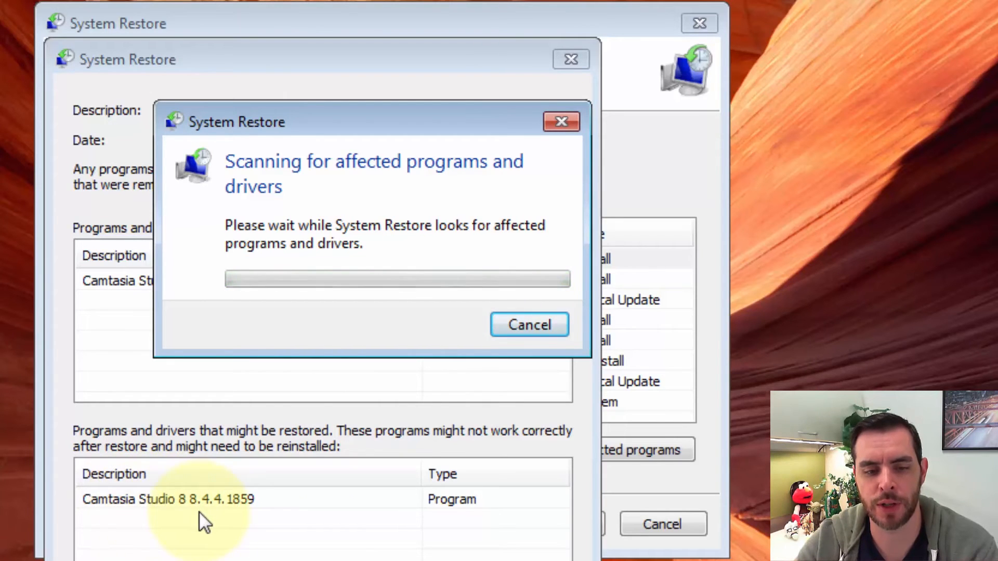
mouse_move(255, 525)
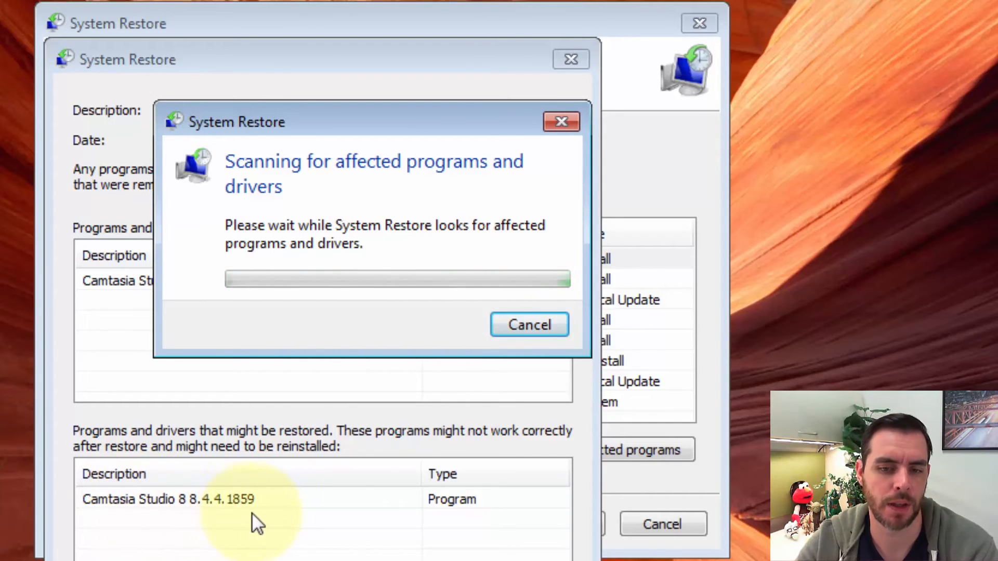
click(561, 122)
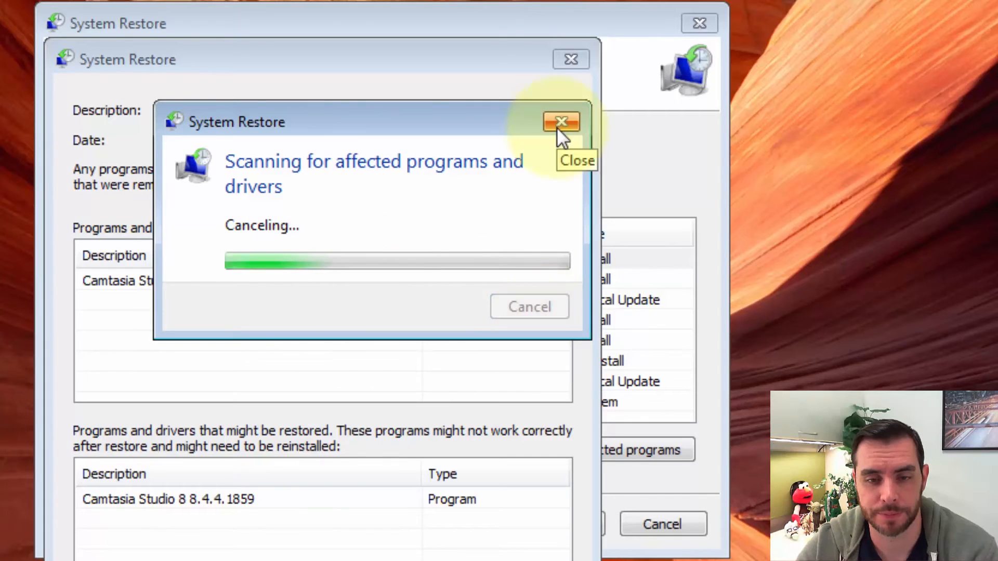
click(562, 122)
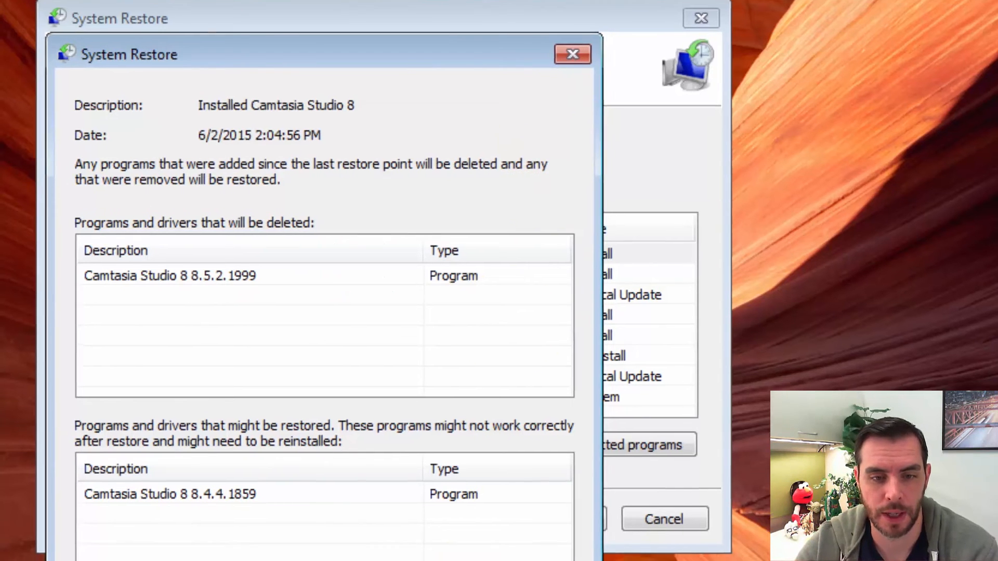
click(571, 54)
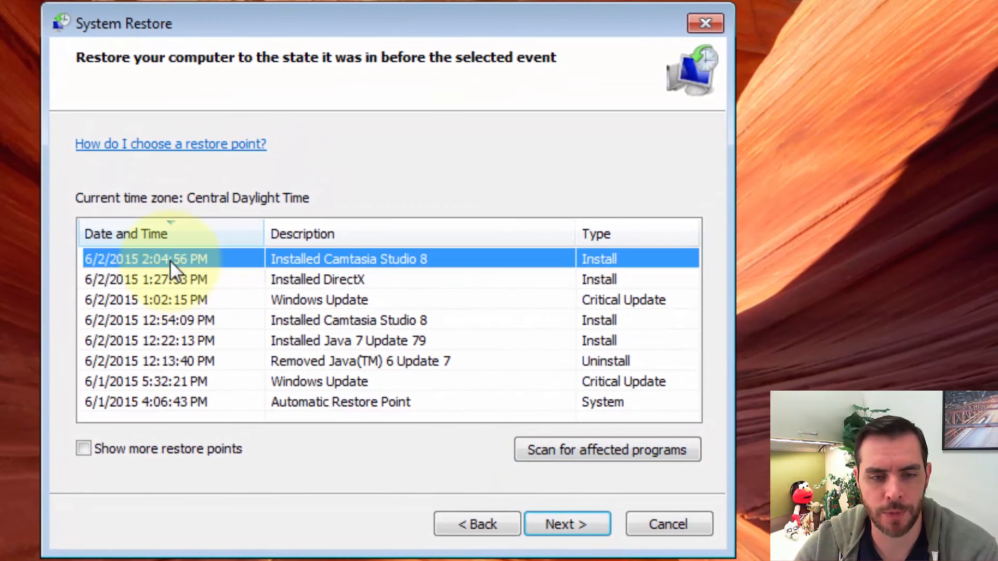
mouse_move(602, 544)
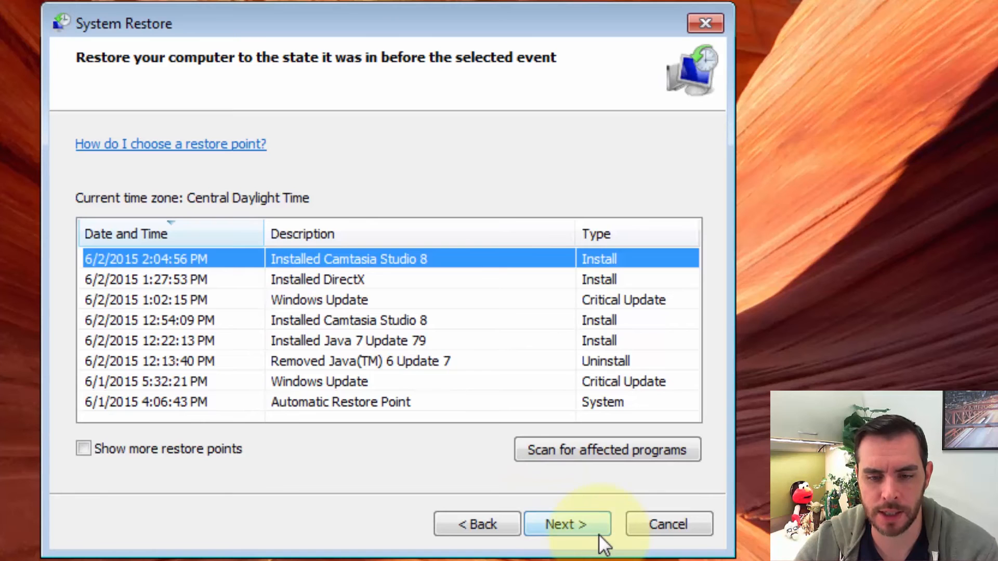
Advance to the confirmation page for the Installed Camtasia Studio 8 restore point on C:
click(567, 524)
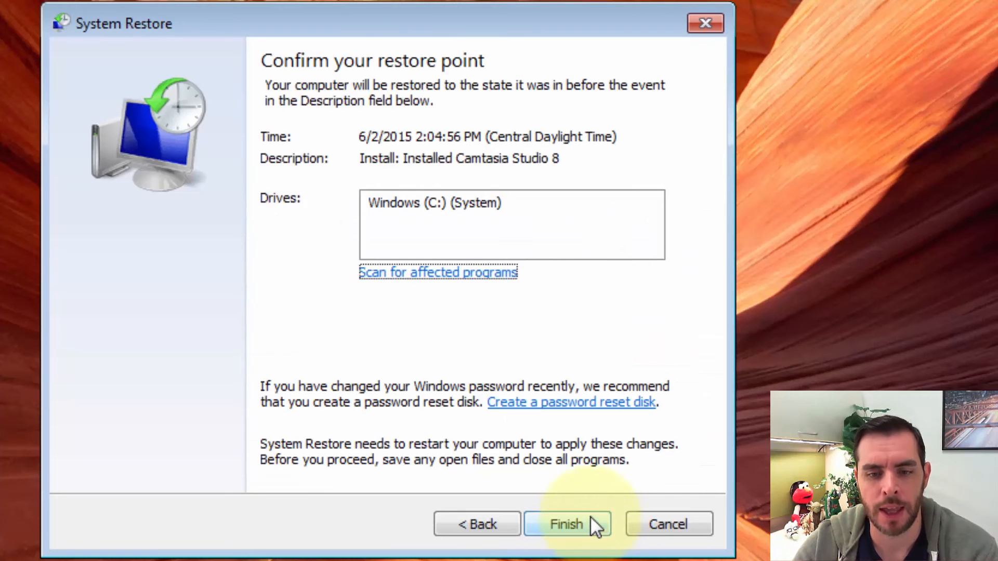